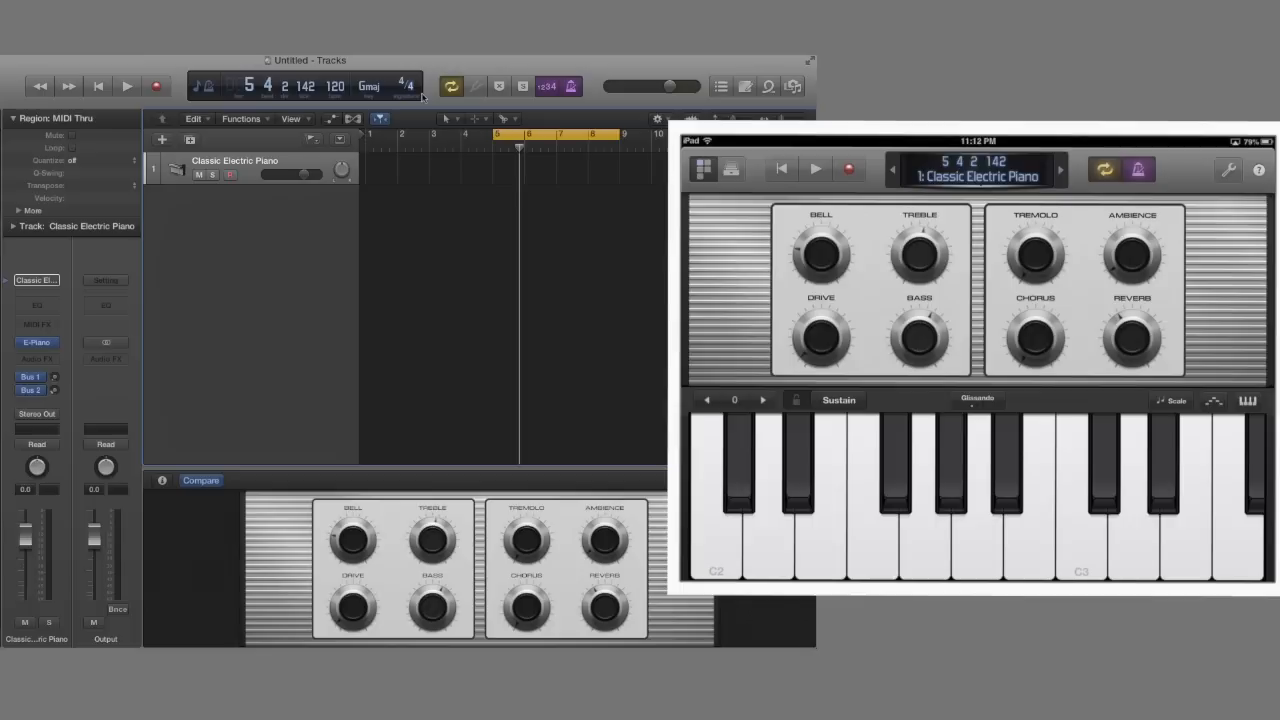
Play three notes on the Classic Electric Piano's on-screen keyboard.
left_click(703, 169)
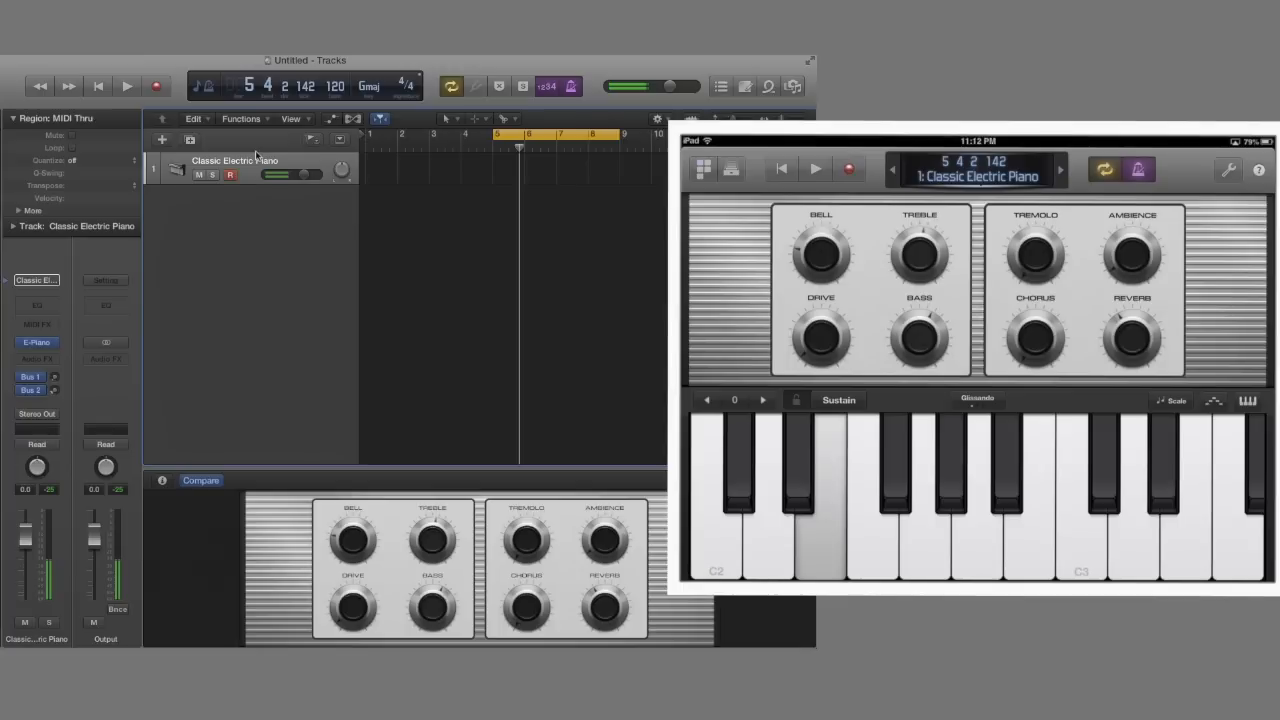
left_click(765, 500)
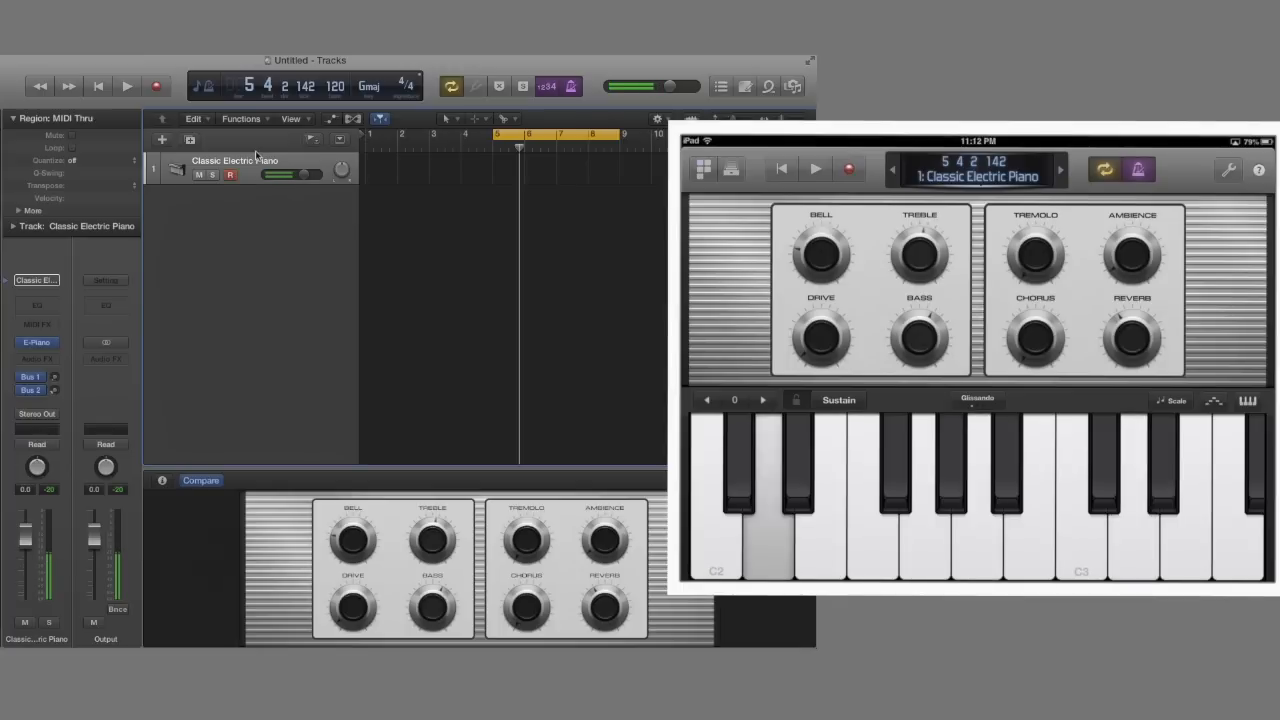
left_click(765, 490)
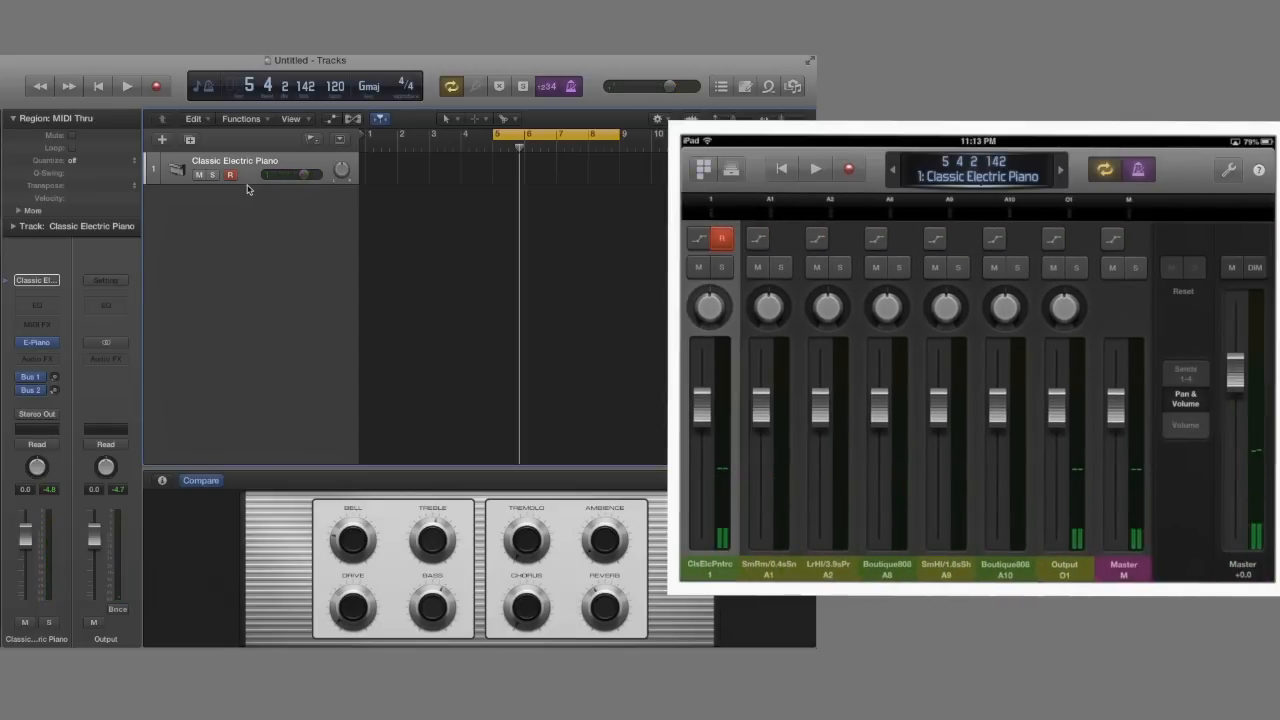
Turn the Classic Electric Piano pan knob to +2.1 in the mixer.
left_click_drag(709, 307, 709, 290)
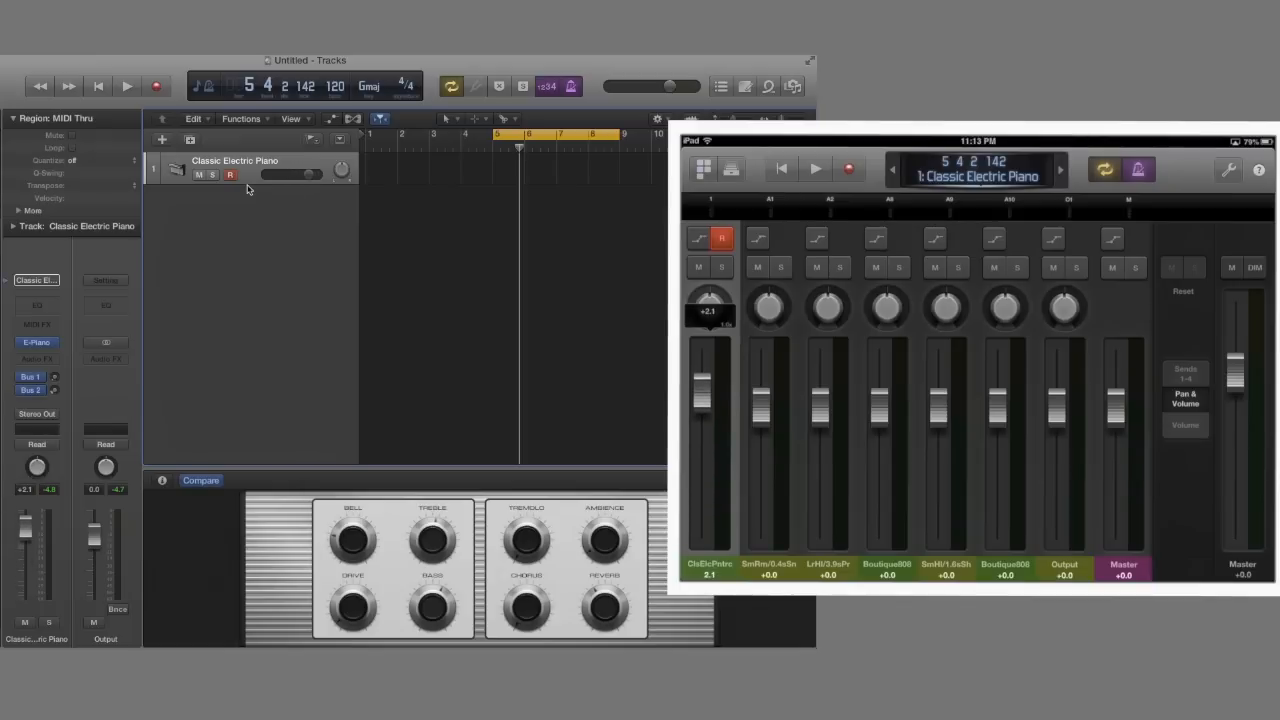
left_click(703, 168)
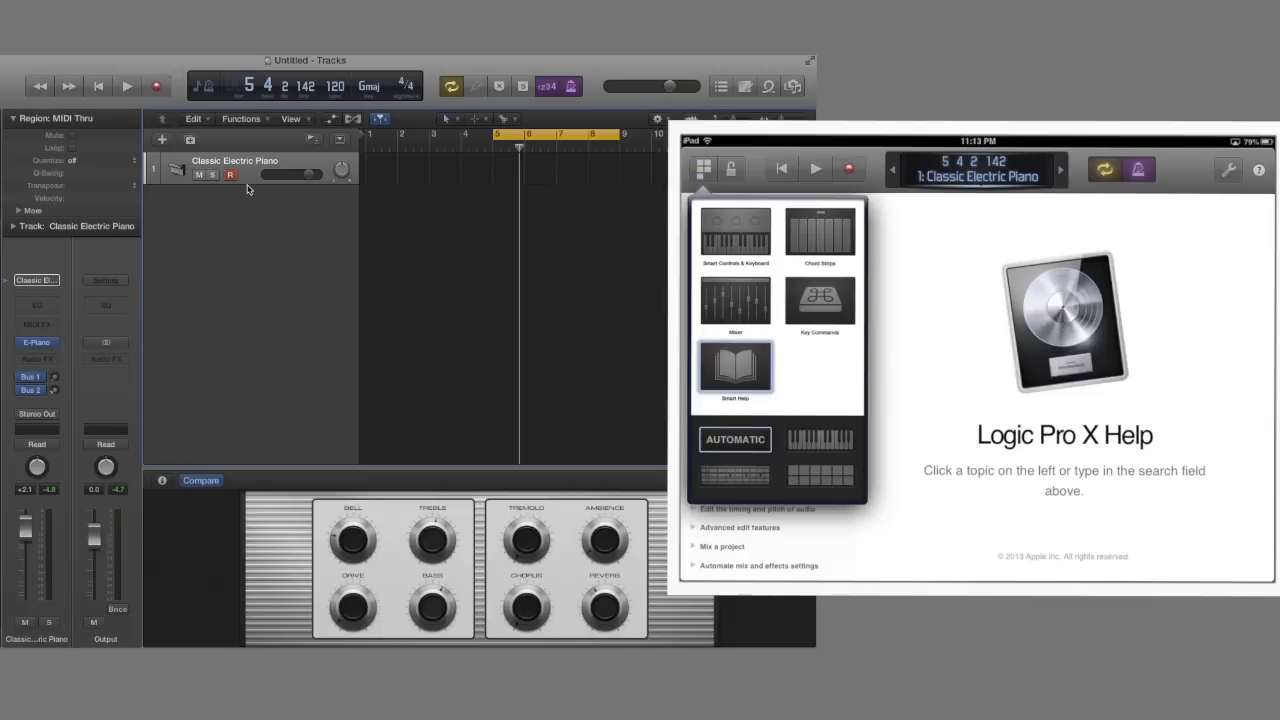
Switch the electric piano view to Chord Strips, showing Bm through F#°.
left_click(734, 232)
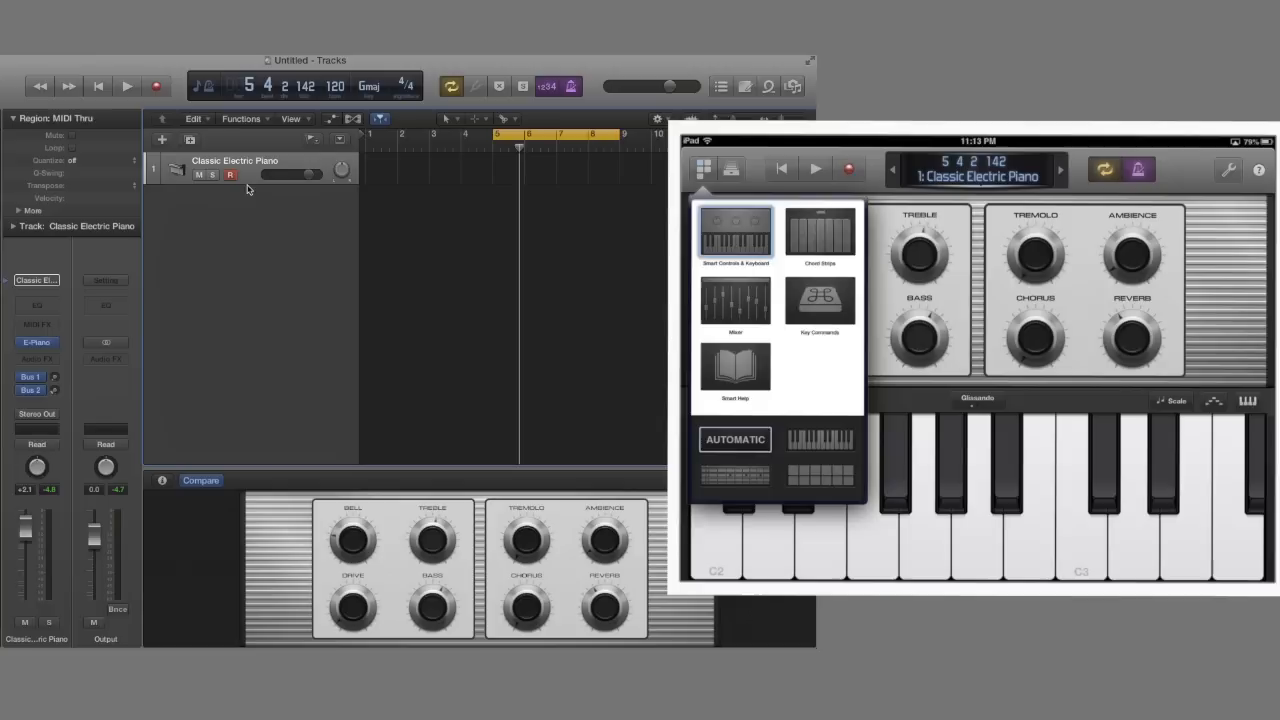
left_click(819, 235)
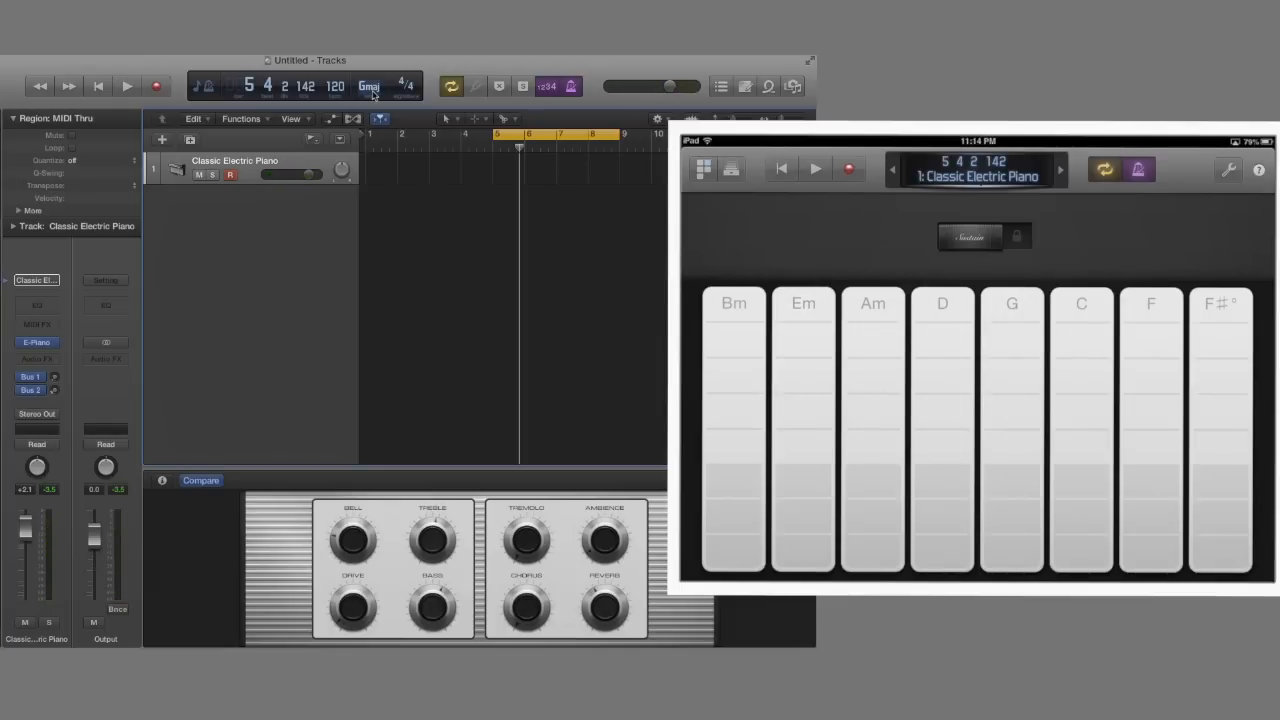
mouse_move(369, 85)
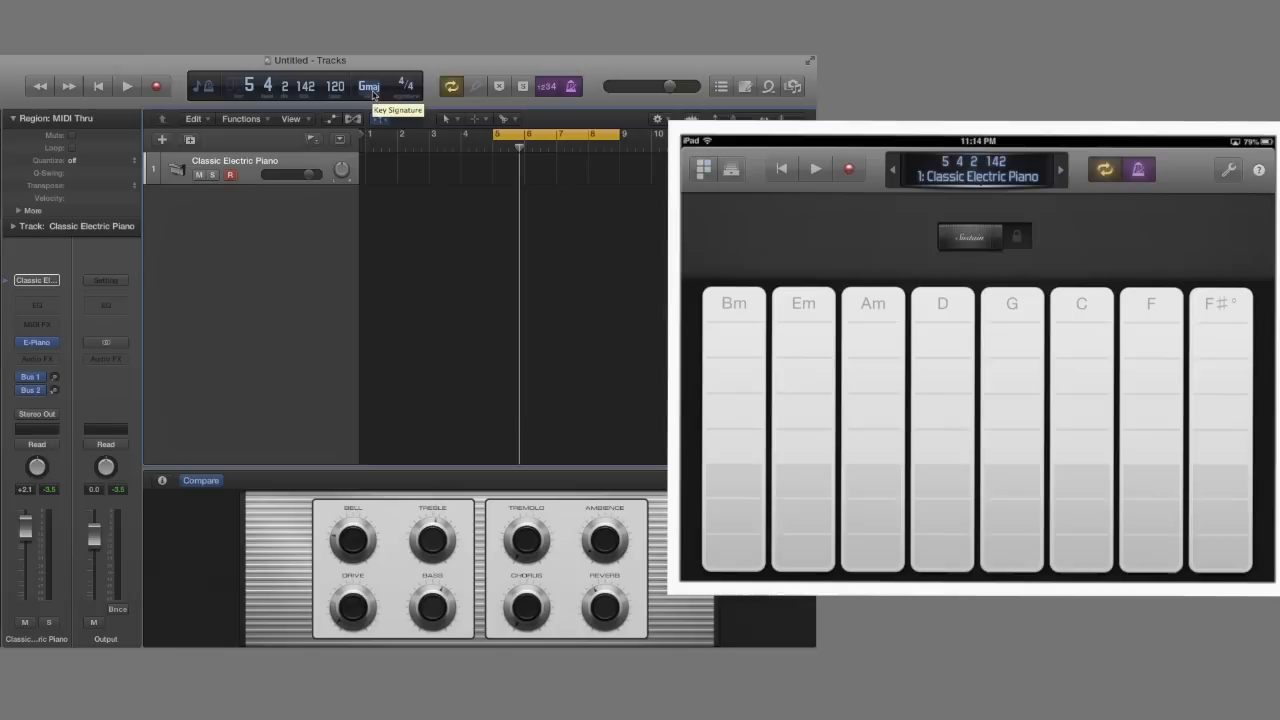
Set the project key to A major from the LCD key signature list.
left_click(369, 85)
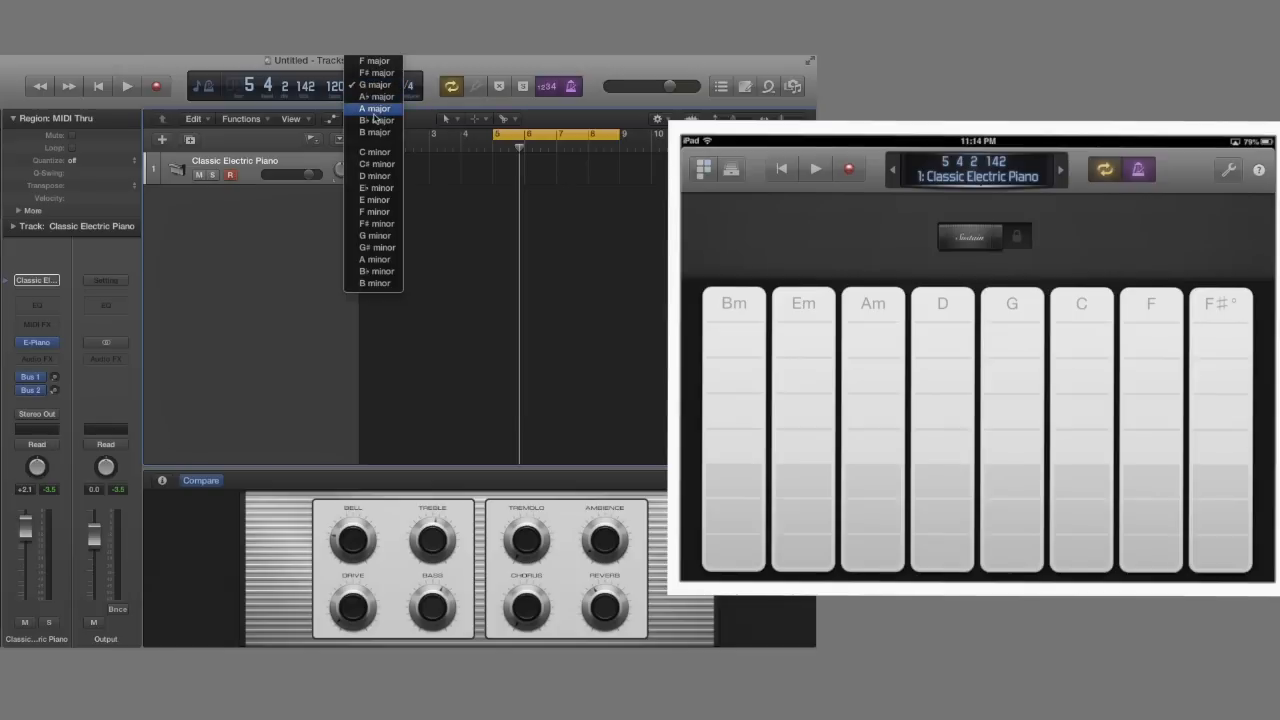
left_click(374, 84)
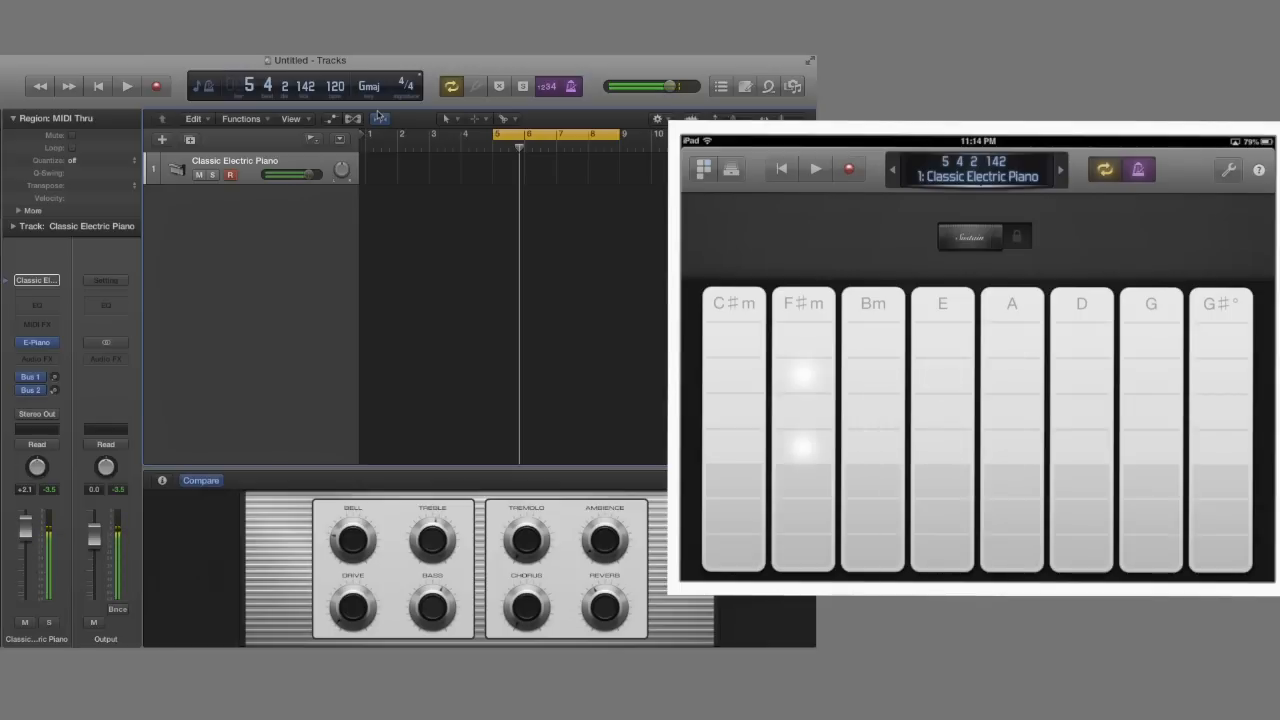
left_click(369, 86)
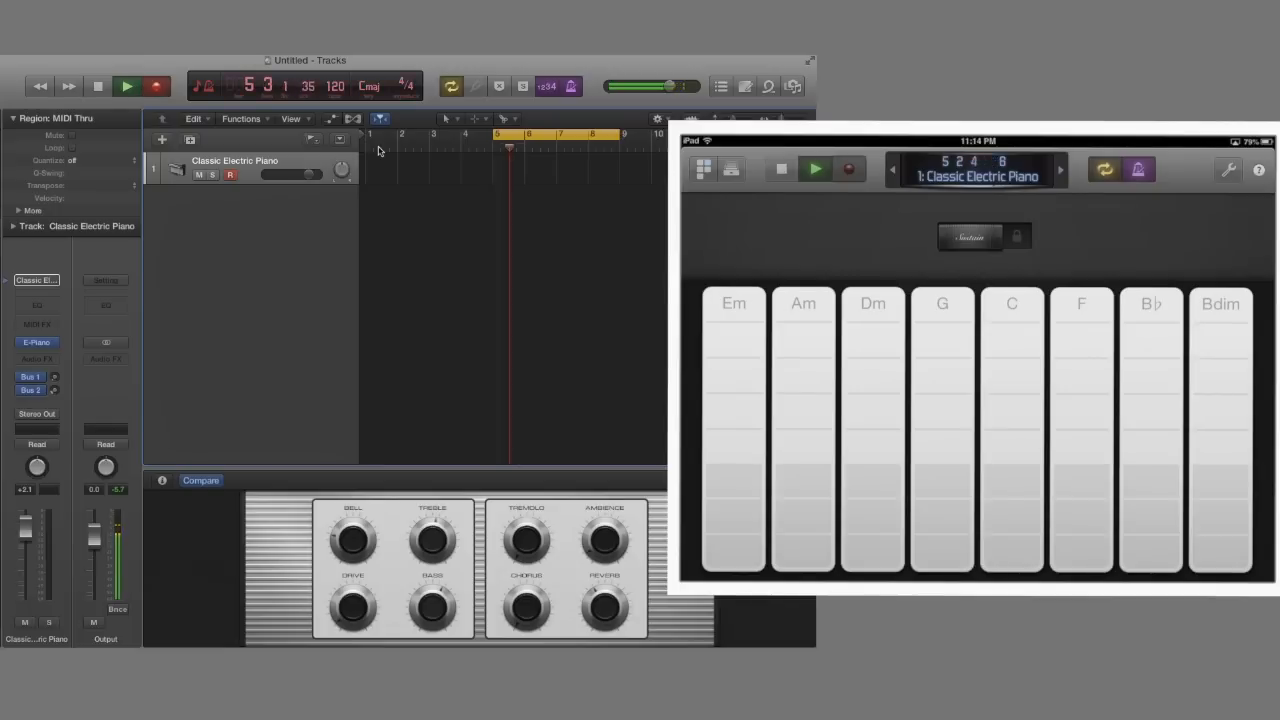
Stop playback, restore the A major chord strips, and turn the metronome click on.
left_click(97, 85)
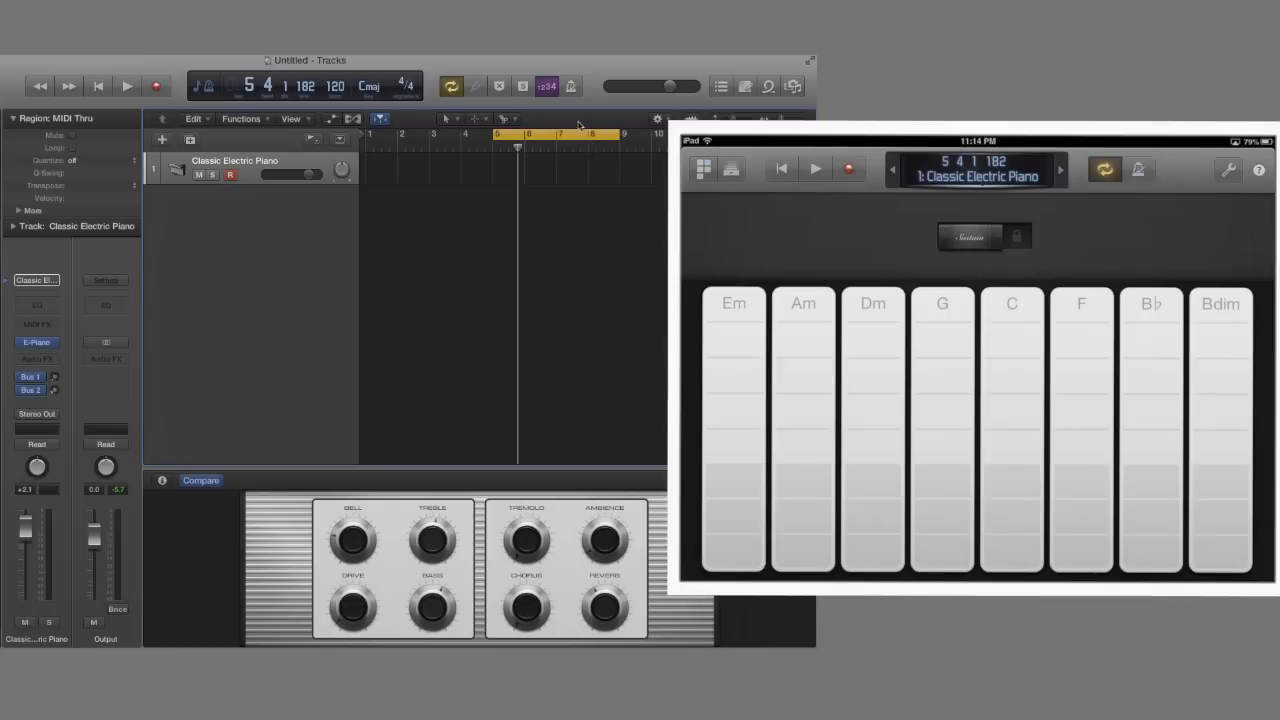
left_click(127, 86)
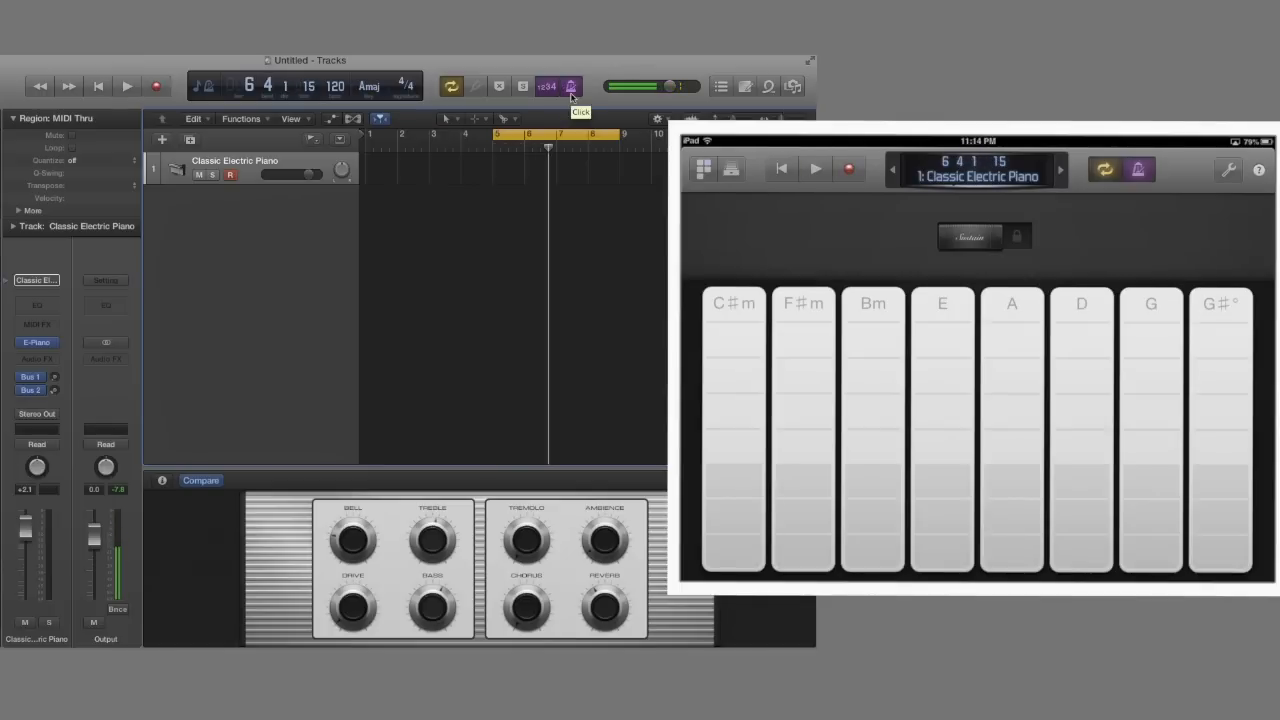
left_click(1228, 169)
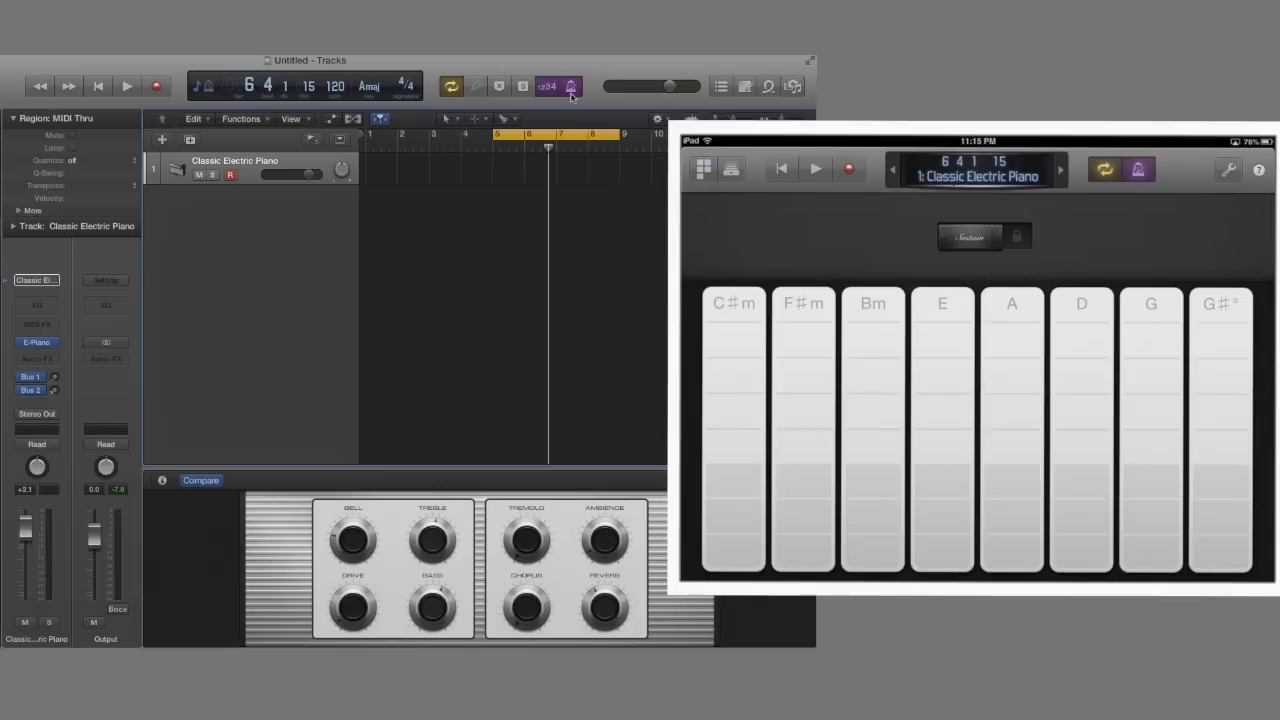
Add a second track with Boutique 808 and expand to all 24 drum pads.
left_click(1228, 169)
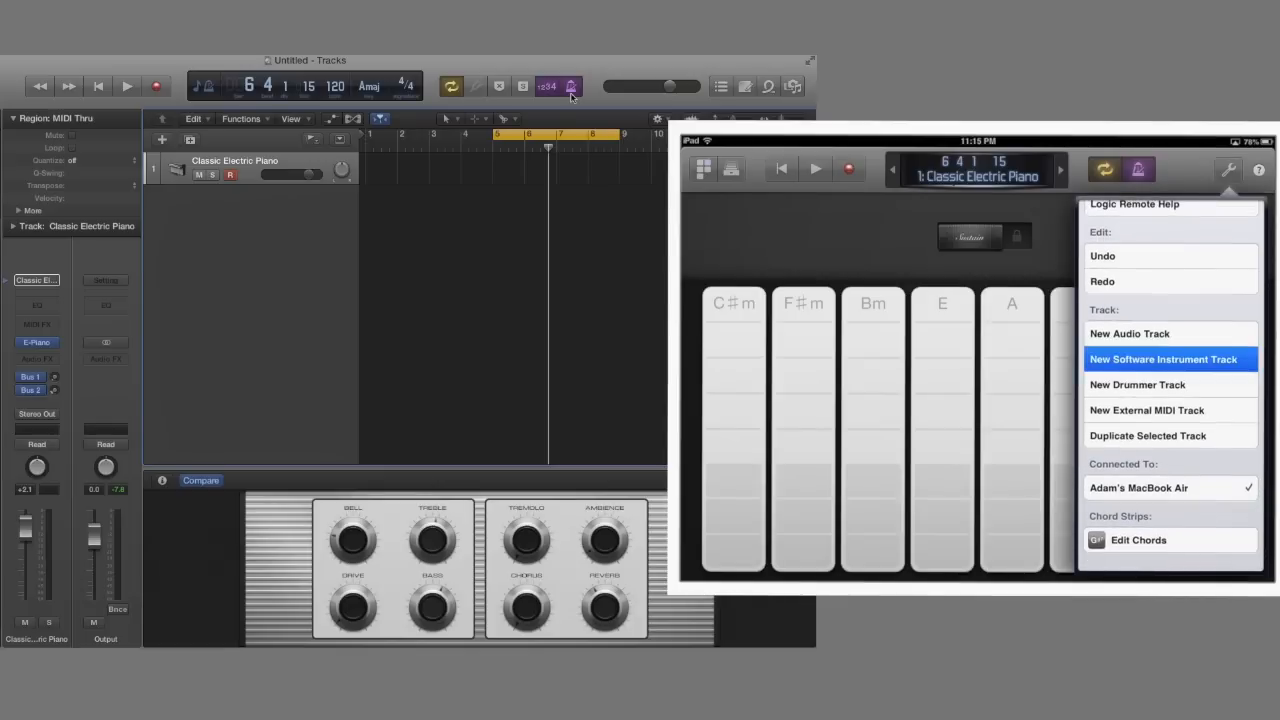
left_click(1163, 359)
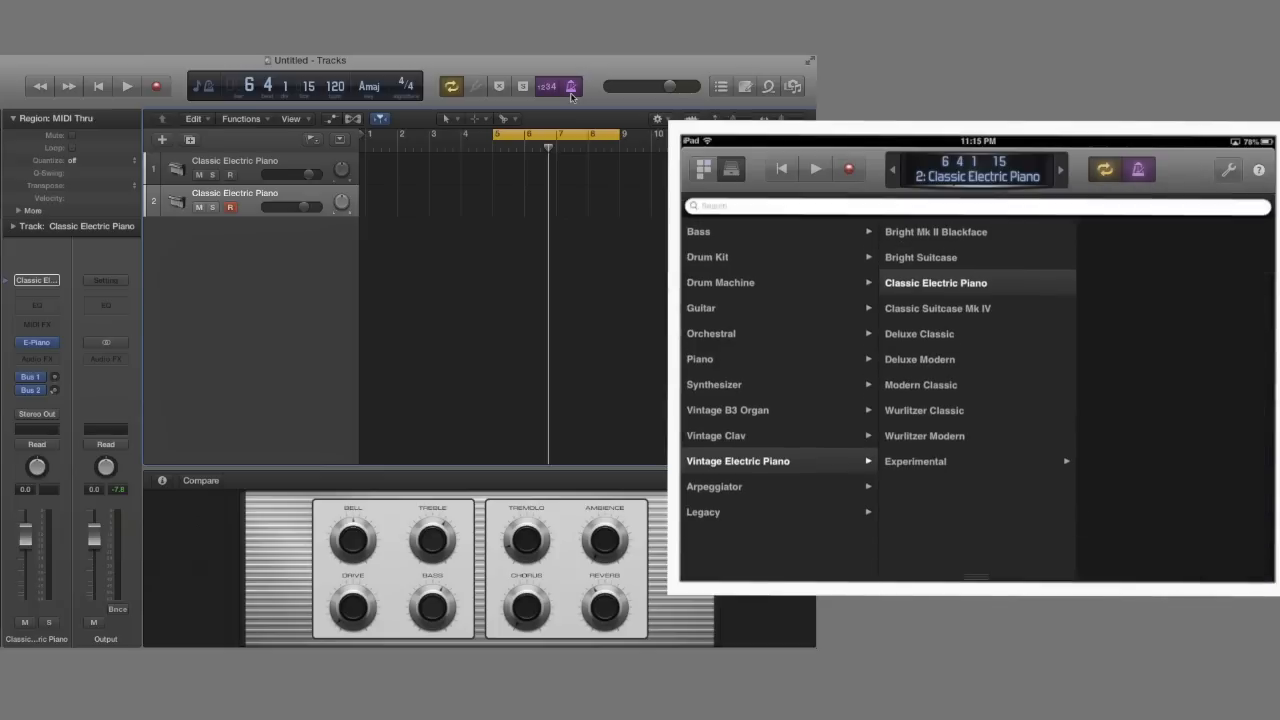
left_click(708, 257)
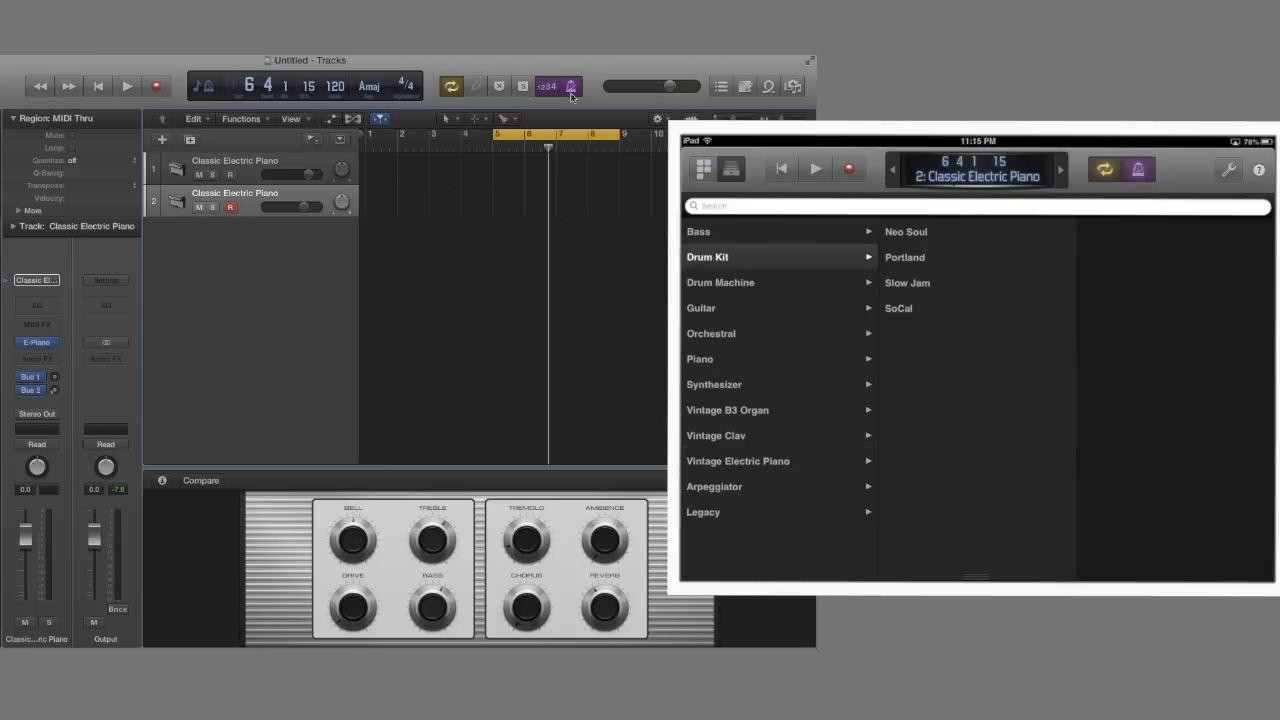
left_click(720, 282)
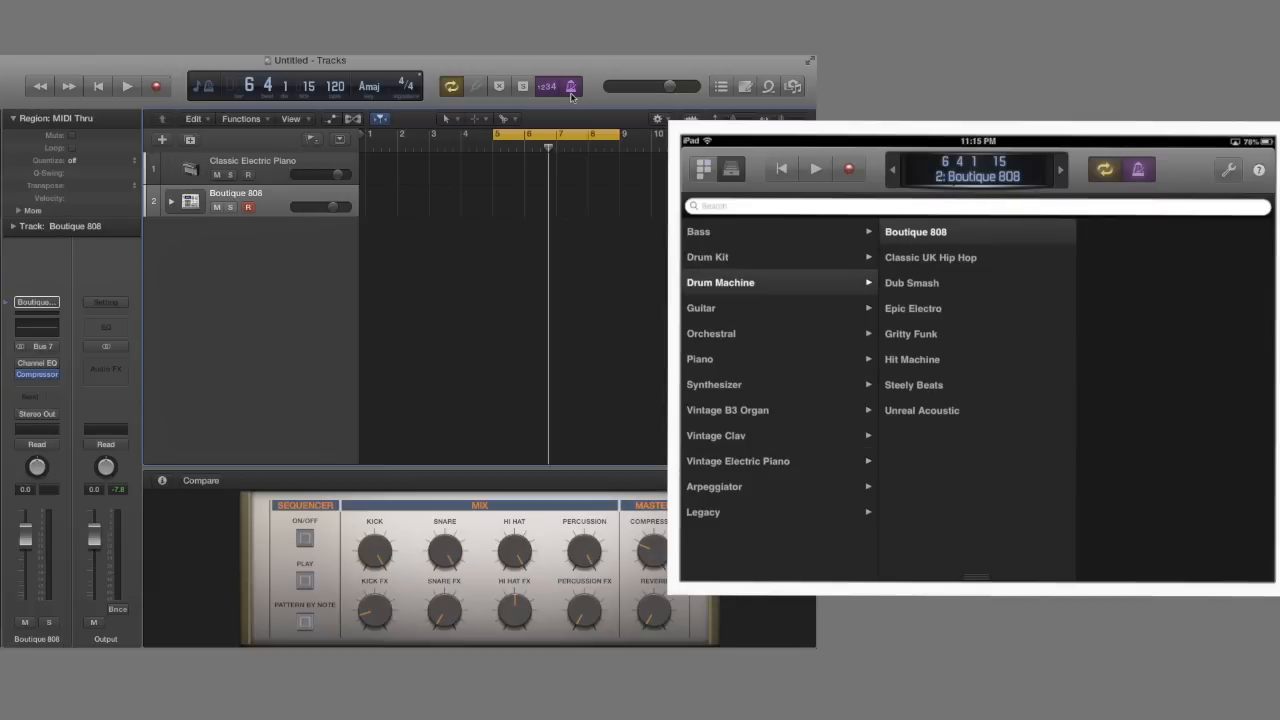
left_click(703, 168)
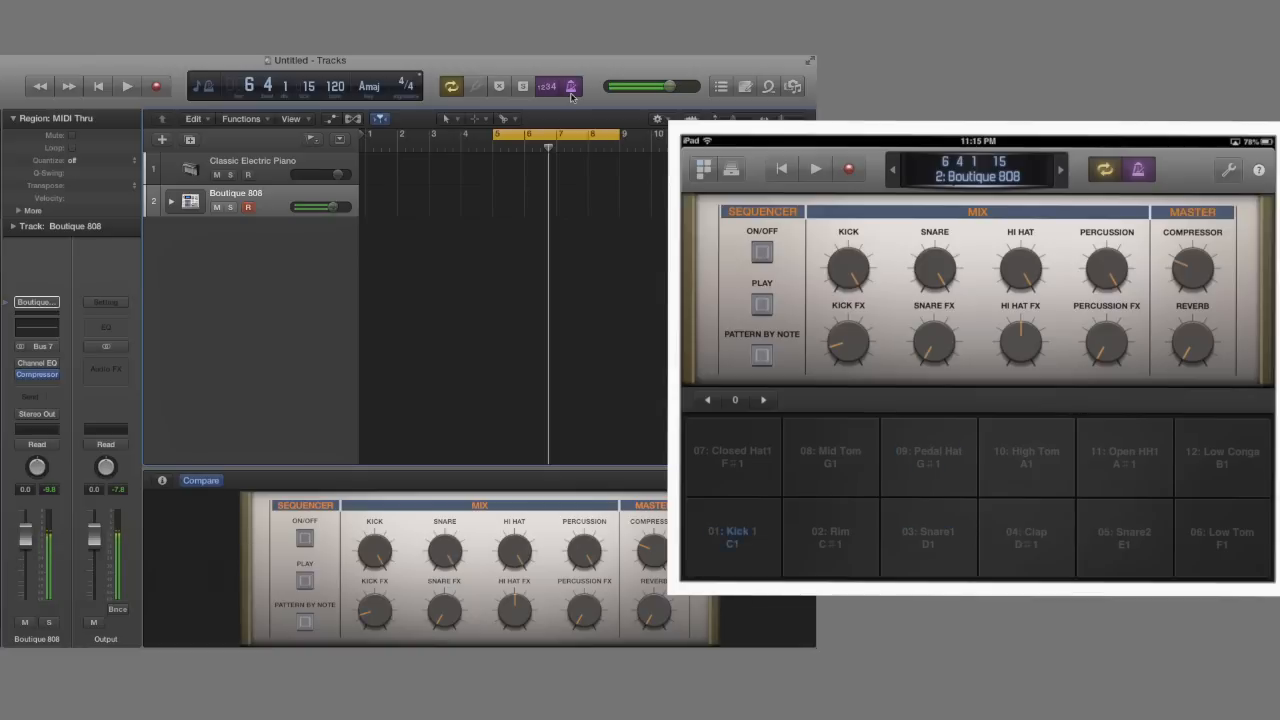
left_click(732, 537)
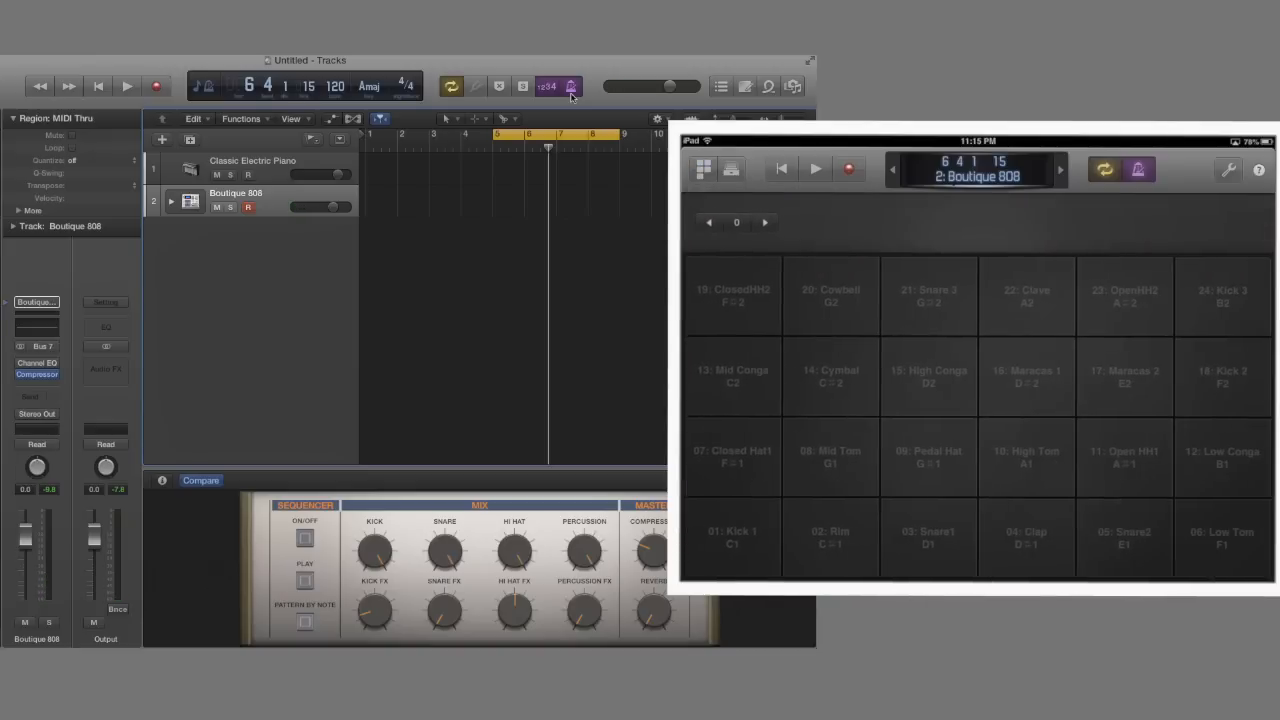
left_click(732, 537)
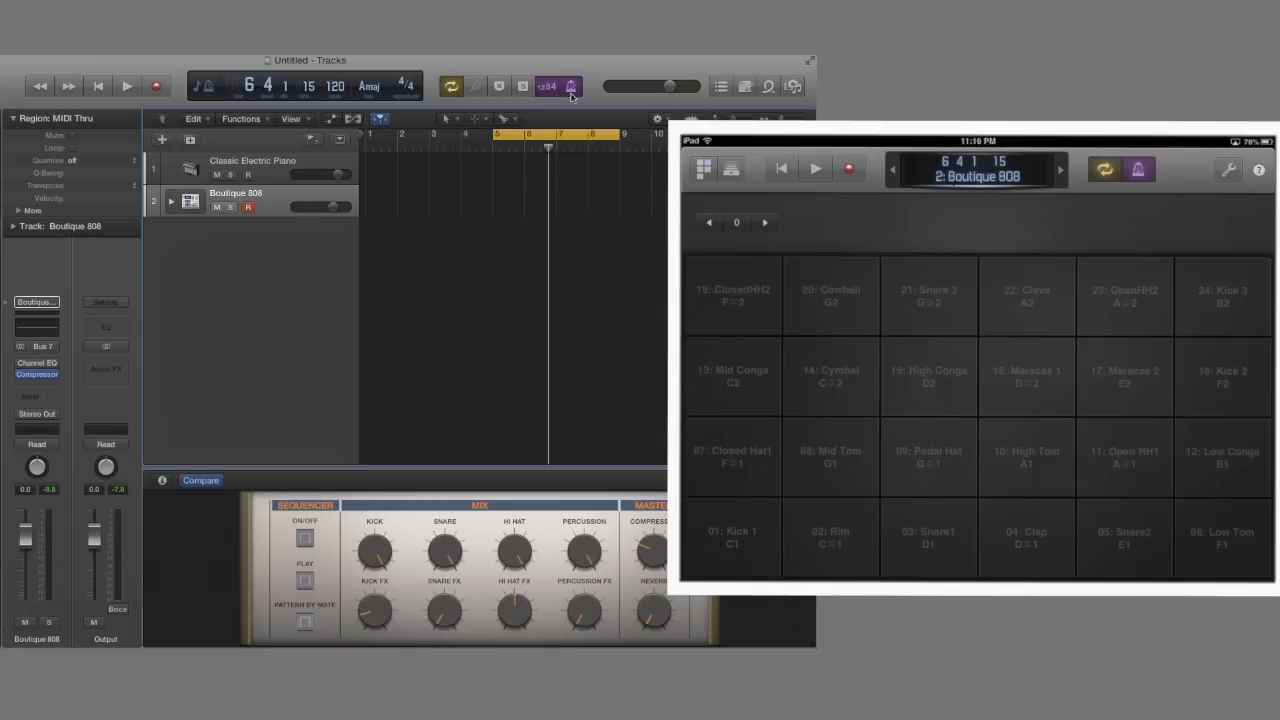
Add a new software instrument track loaded with Acoustic Guitar.
left_click(1228, 169)
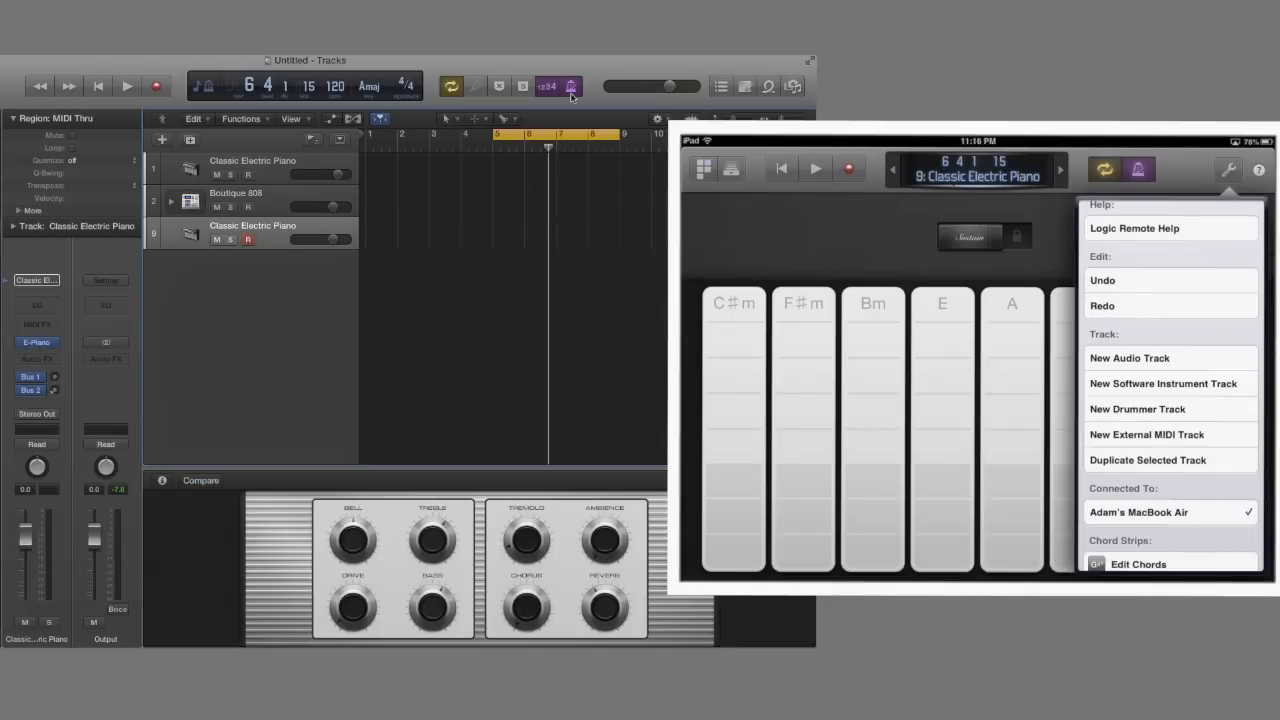
left_click(731, 168)
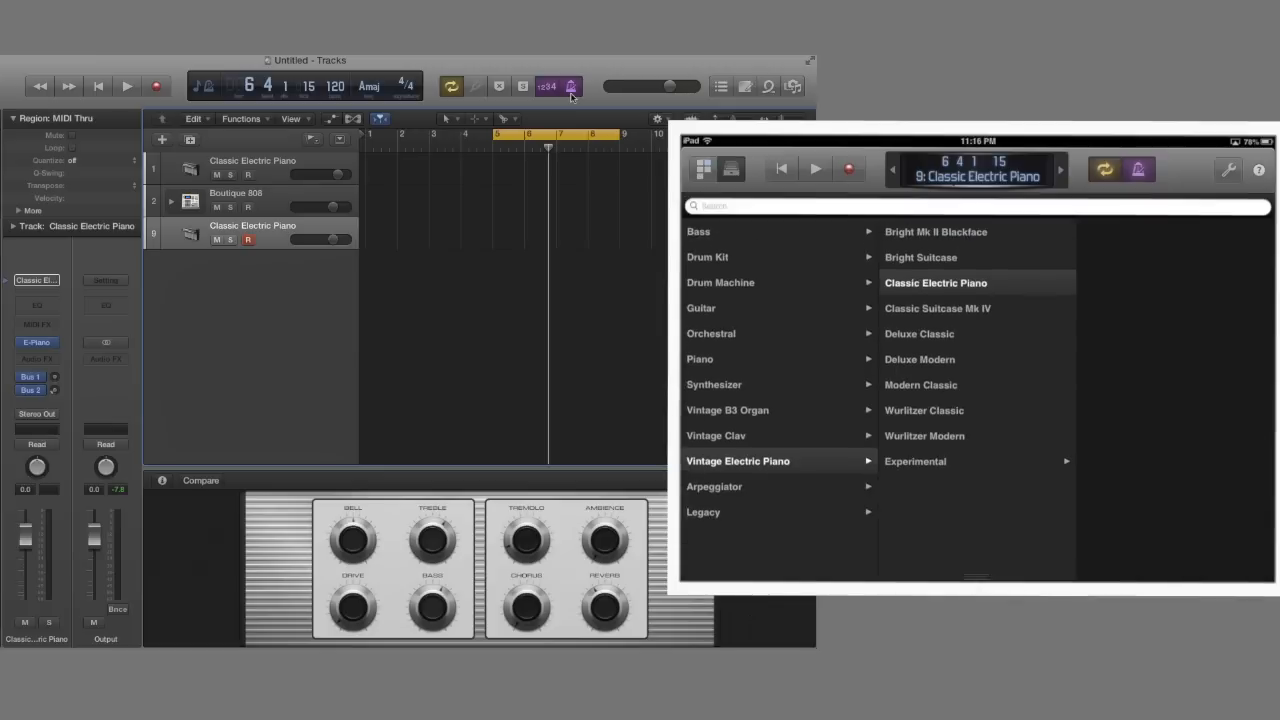
left_click(701, 307)
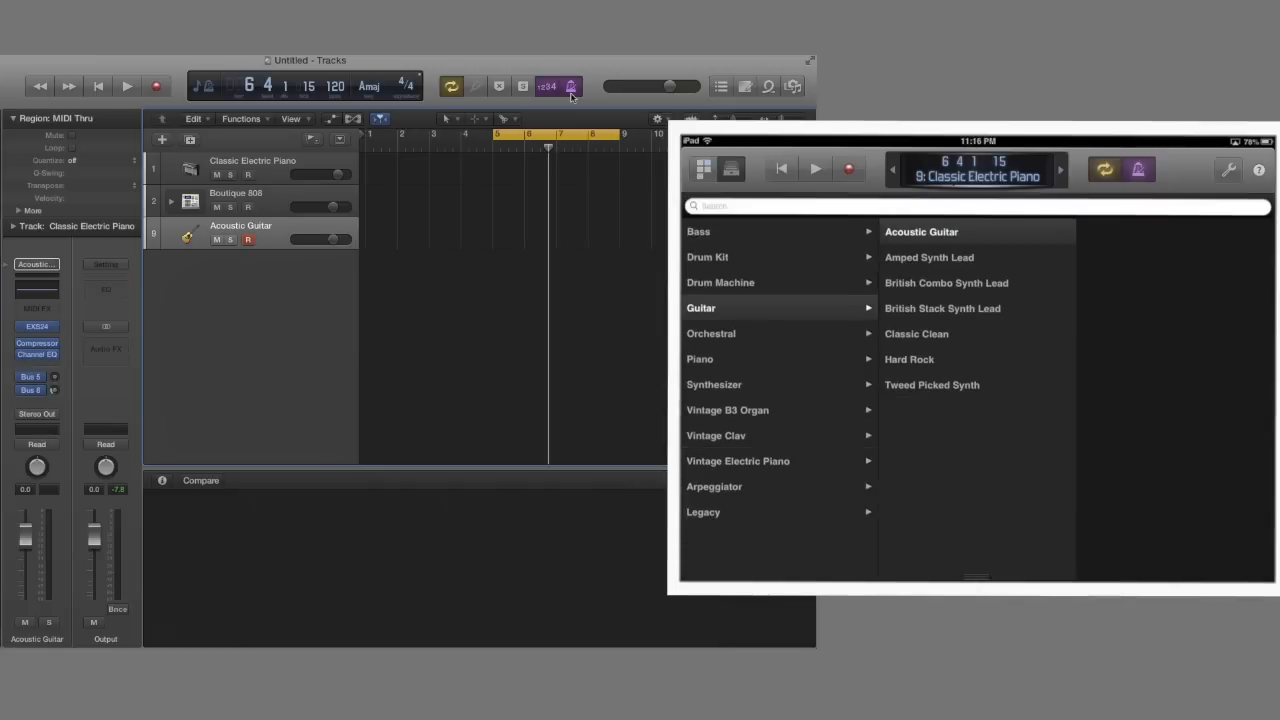
left_click(1227, 169)
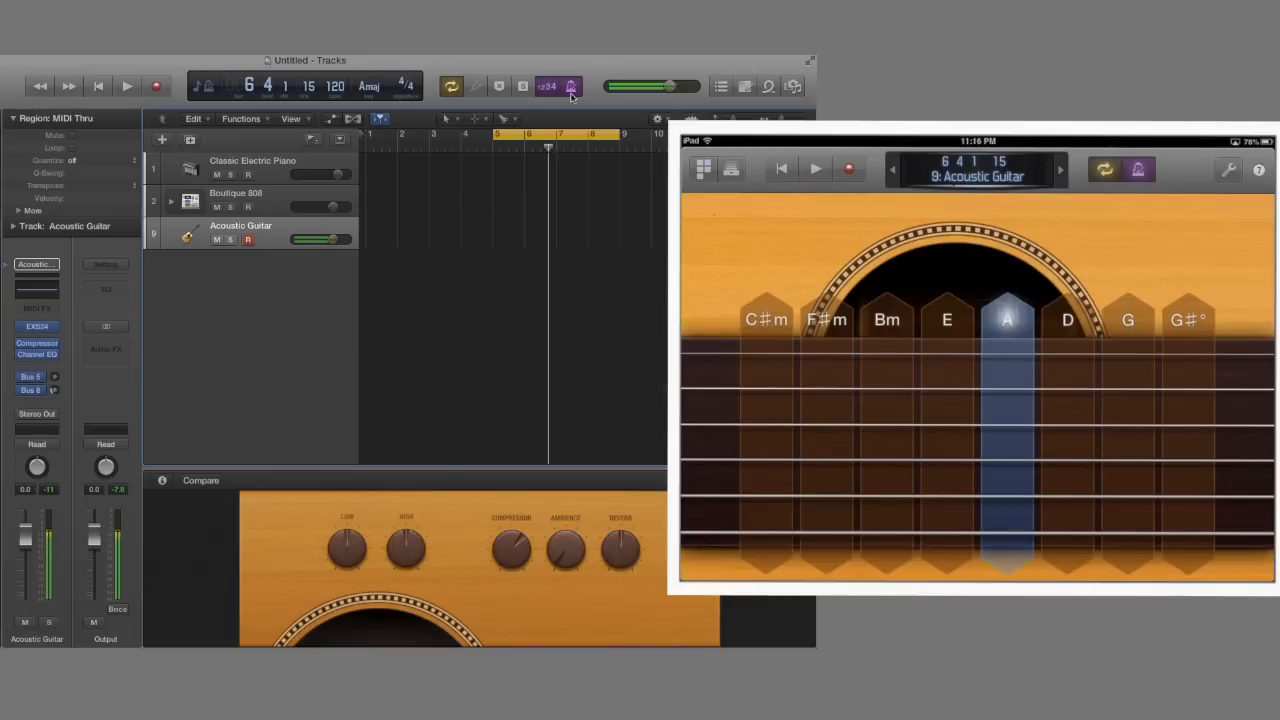
Strum the C#m, D and E guitar chord strips, then select Boutique 808.
left_click(826, 320)
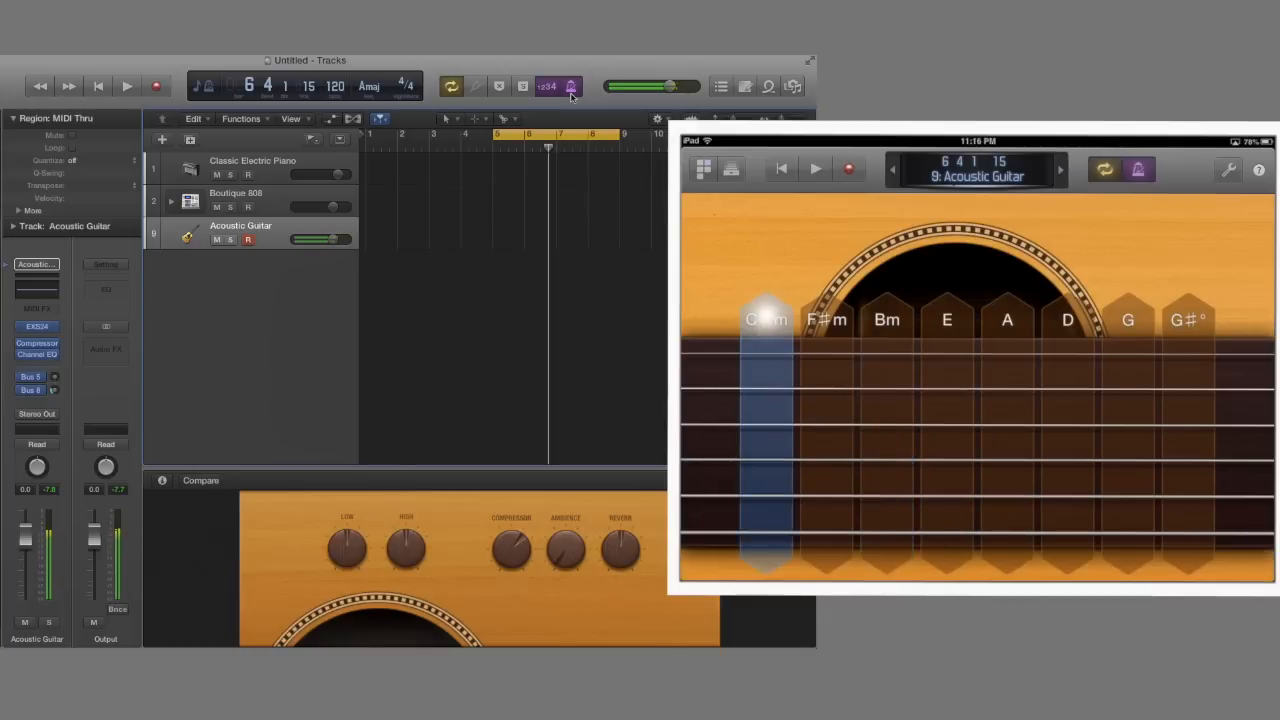
left_click(1006, 320)
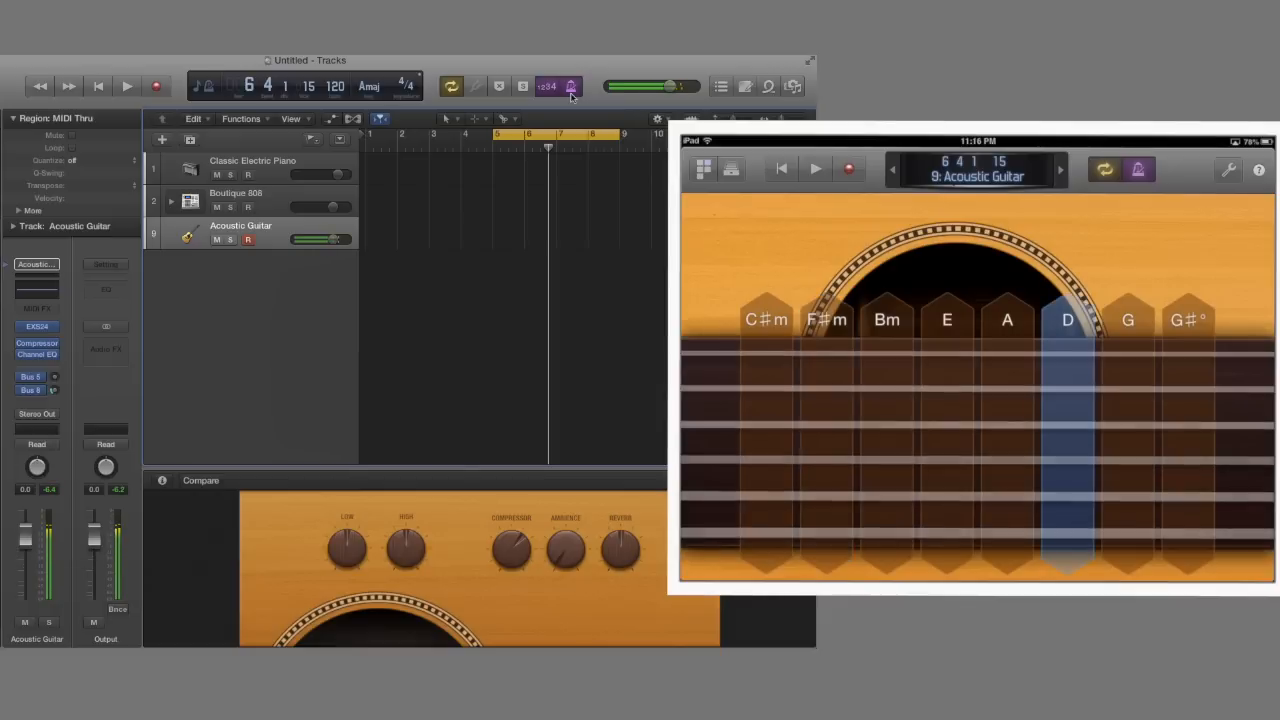
left_click(946, 320)
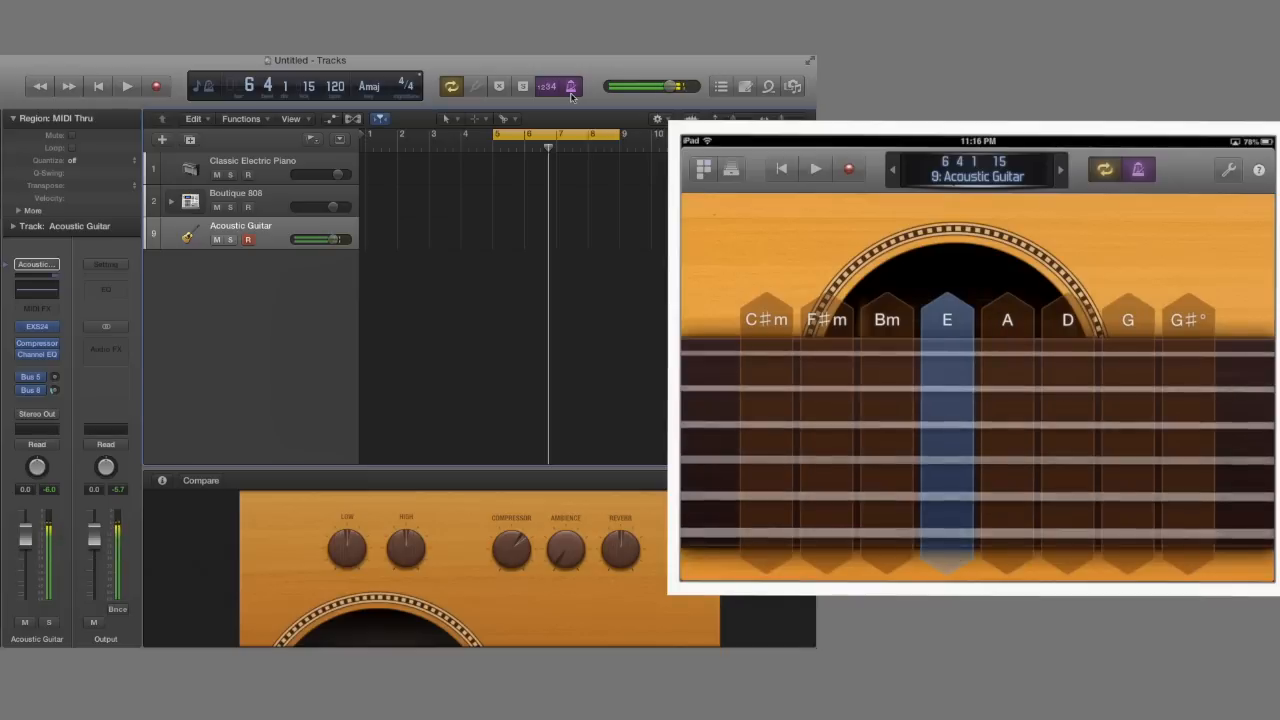
left_click(766, 319)
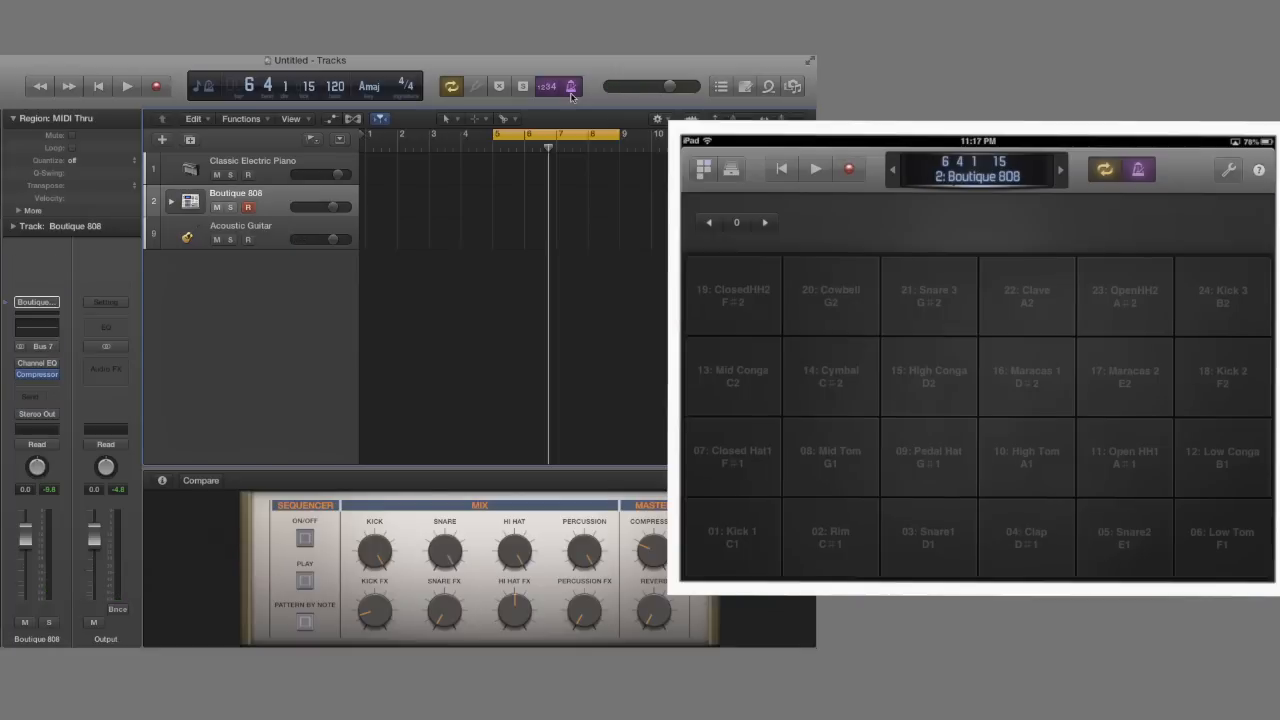
Reselect the Acoustic Guitar track and start recording onto it.
left_click(830, 537)
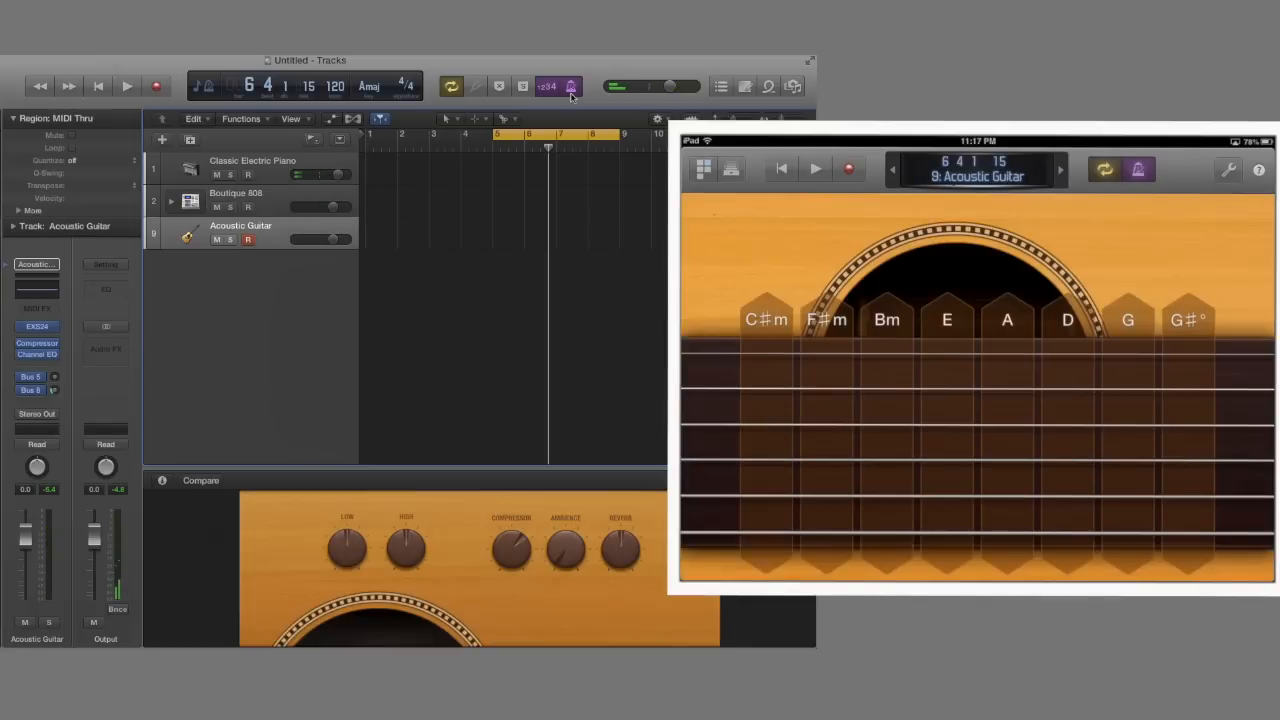
left_click(946, 319)
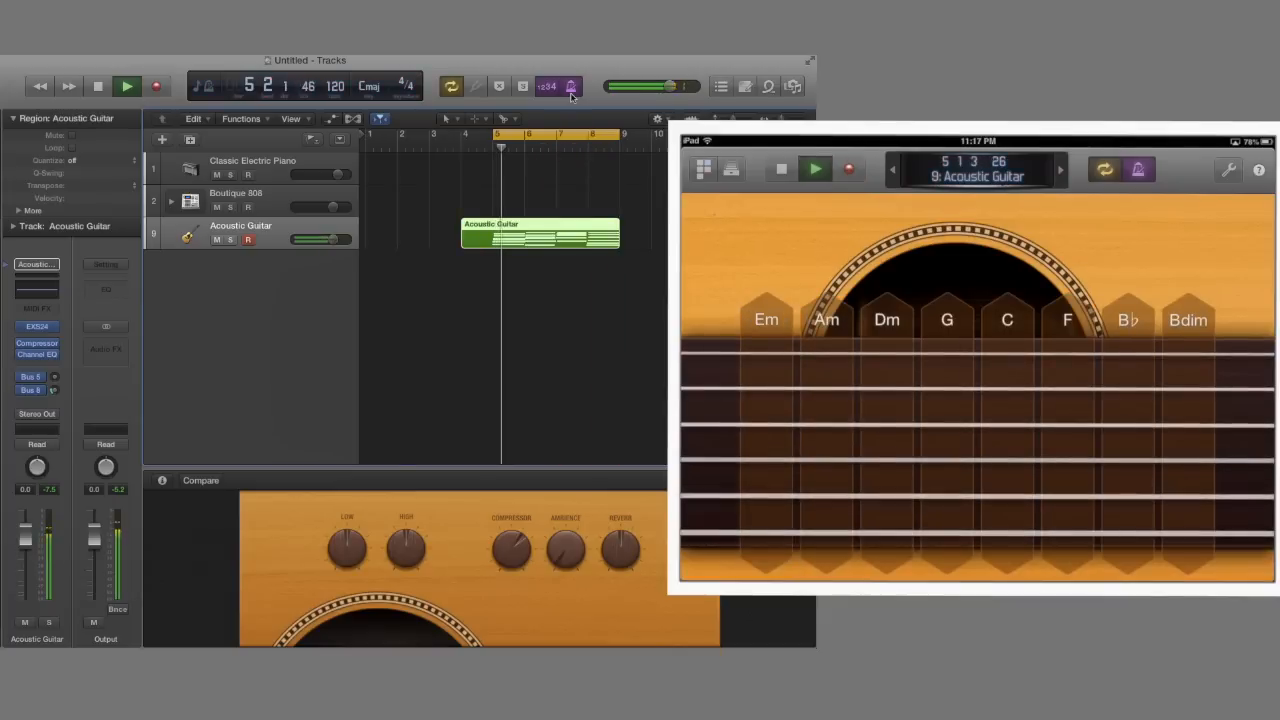
Stop the transport, keeping the guitar region spanning bars 4 to 8.
left_click(156, 86)
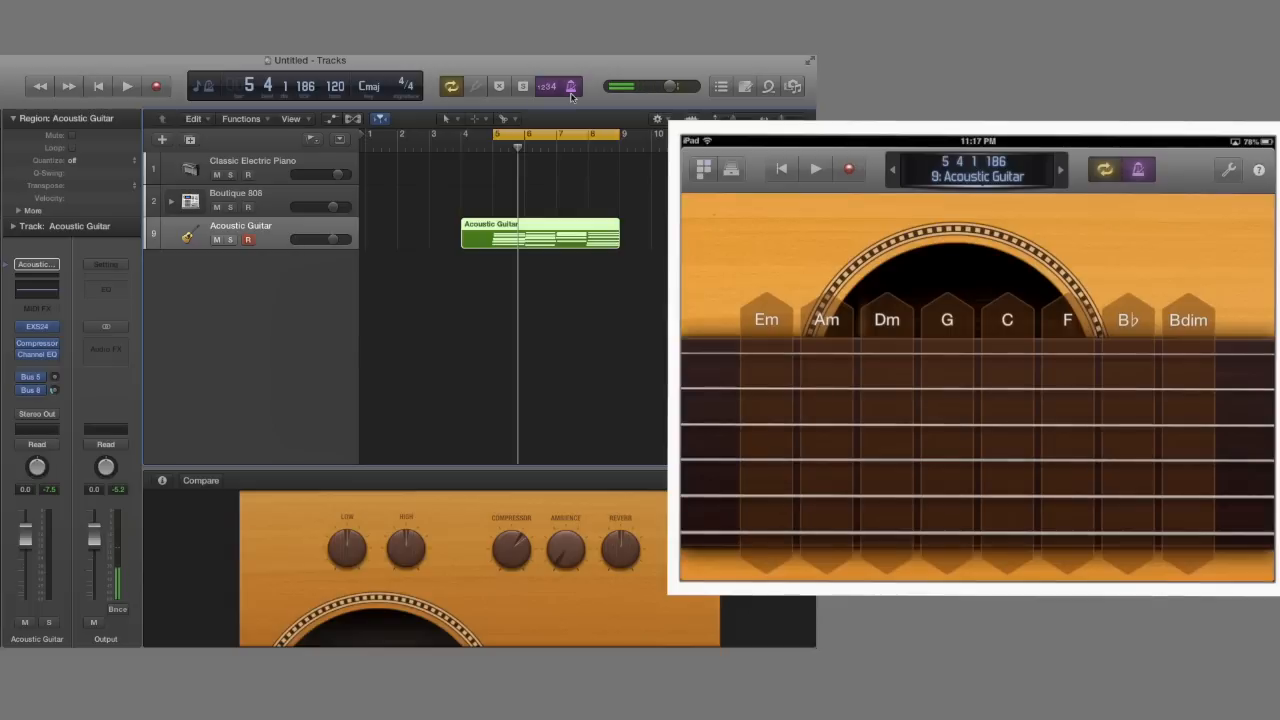